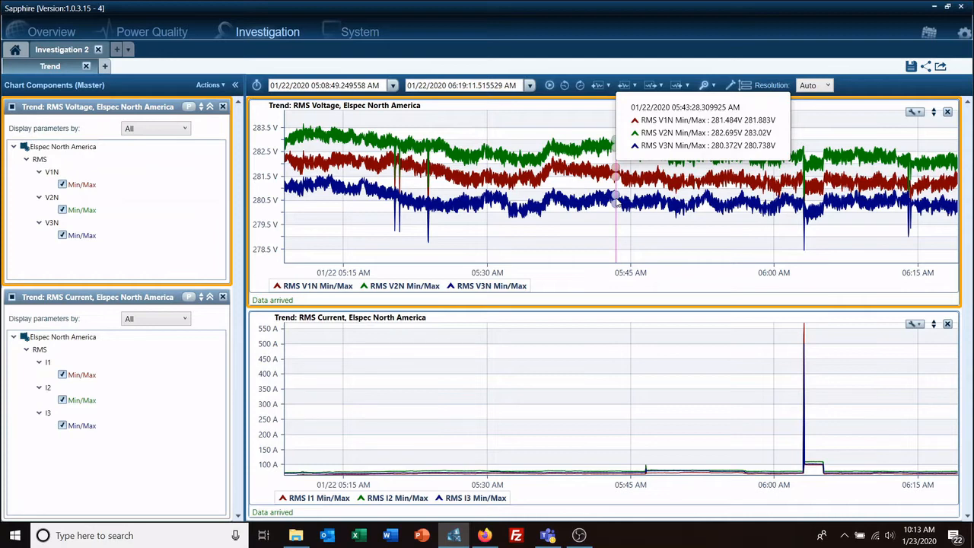
{"action": "mouse_move", "coordinate": [537, 164]}
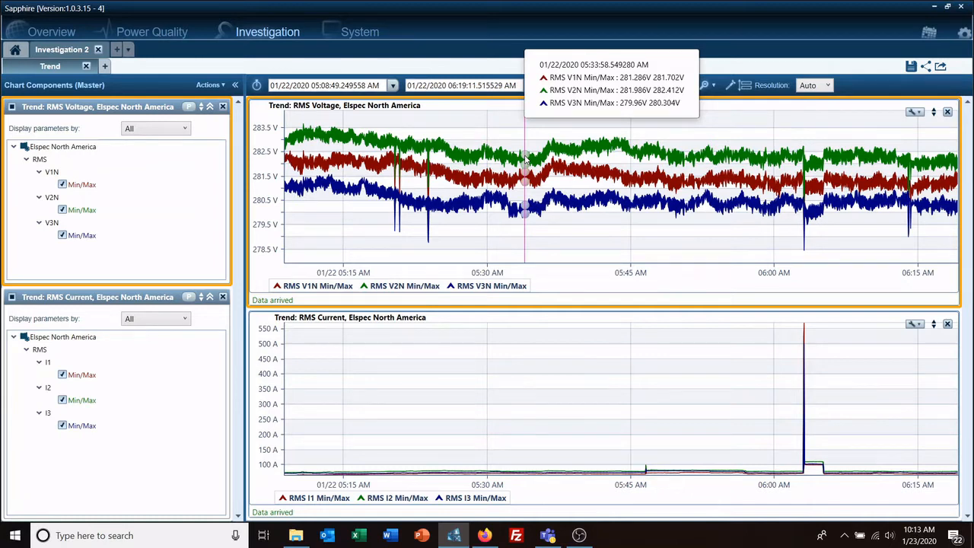
{"action": "mouse_move", "coordinate": [438, 175]}
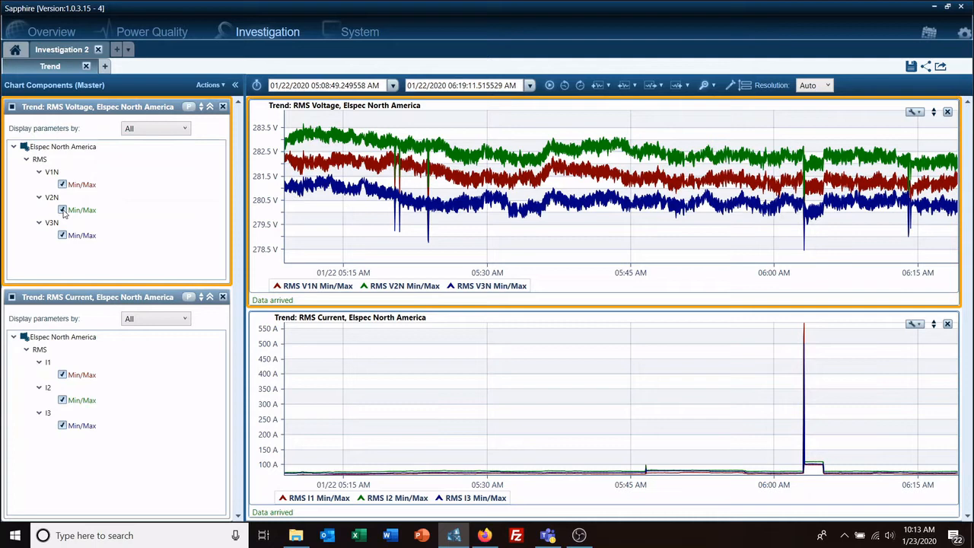
- Untick the V2N Min/Max component to hide the green trace, then re-tick it to restore all three phases
{"action": "left_click", "coordinate": [62, 209]}
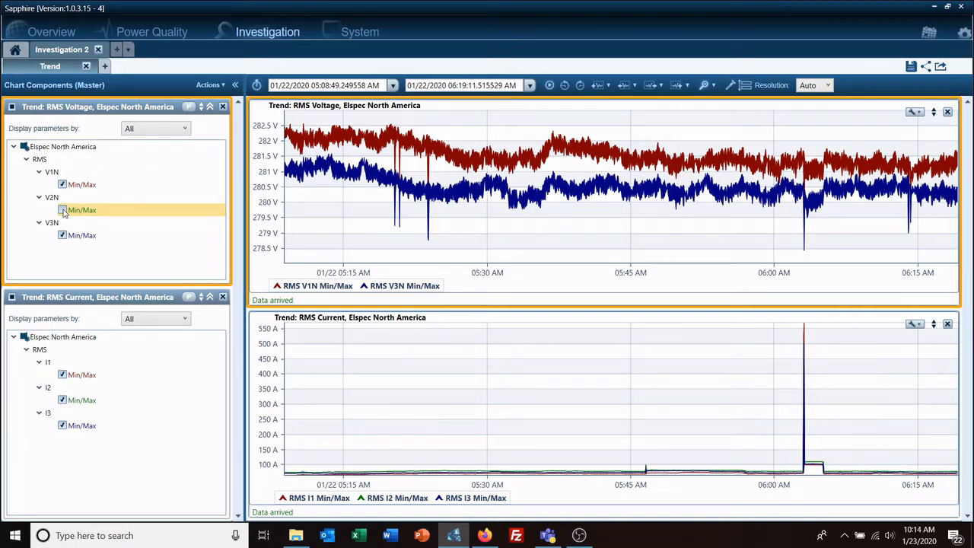
{"action": "left_click", "coordinate": [63, 210]}
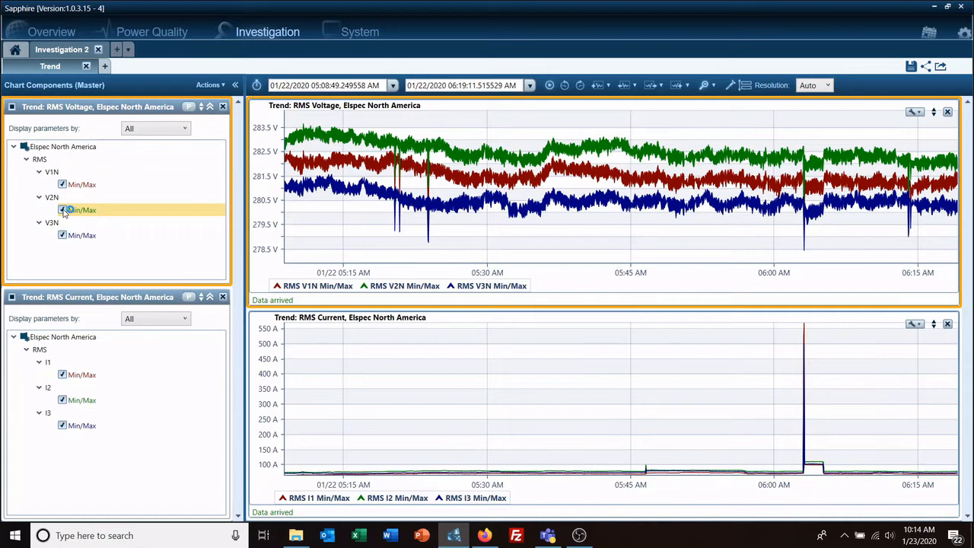